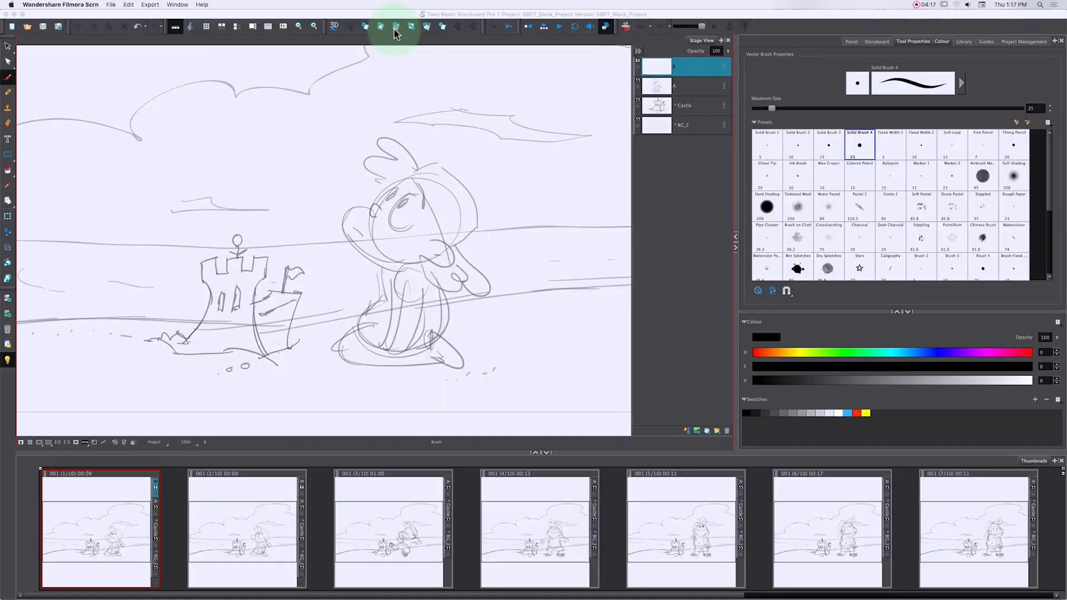
# Add the Stabilizer controls to the top toolbar, leaving them on Stabilizer Off
pyautogui.click(370, 12)
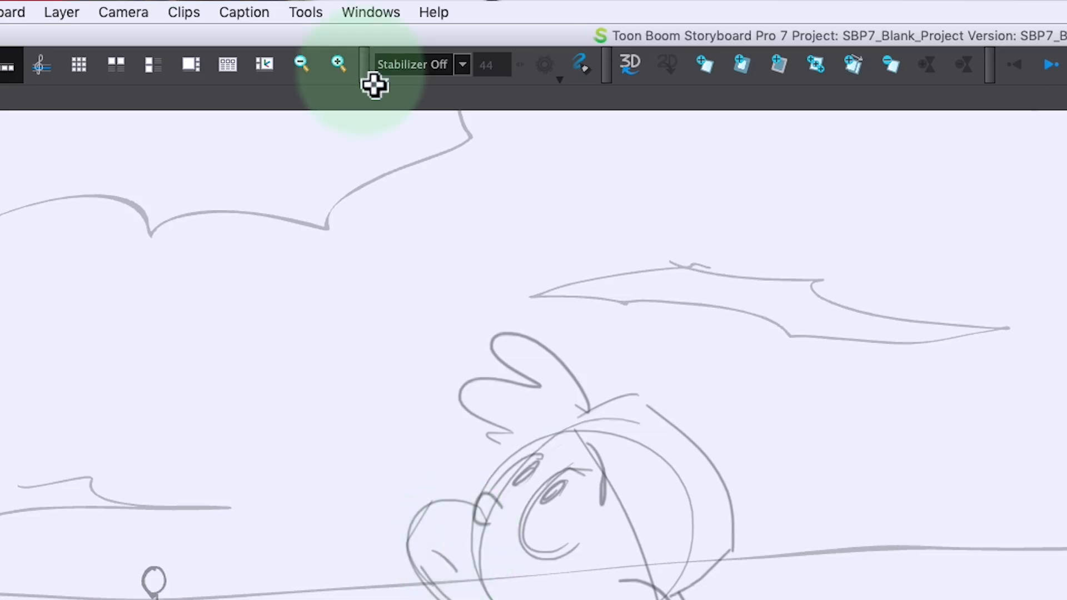
pyautogui.moveTo(381, 112)
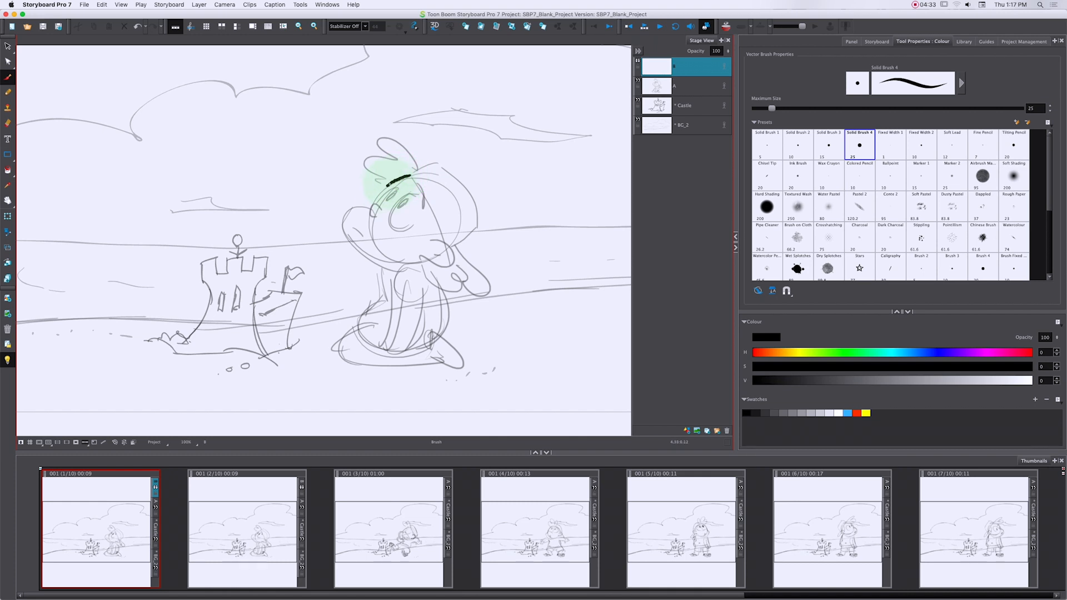
# Ink the character's ear and cheek outline in thick black brush strokes
pyautogui.moveTo(408, 179); pyautogui.dragTo(361, 206)
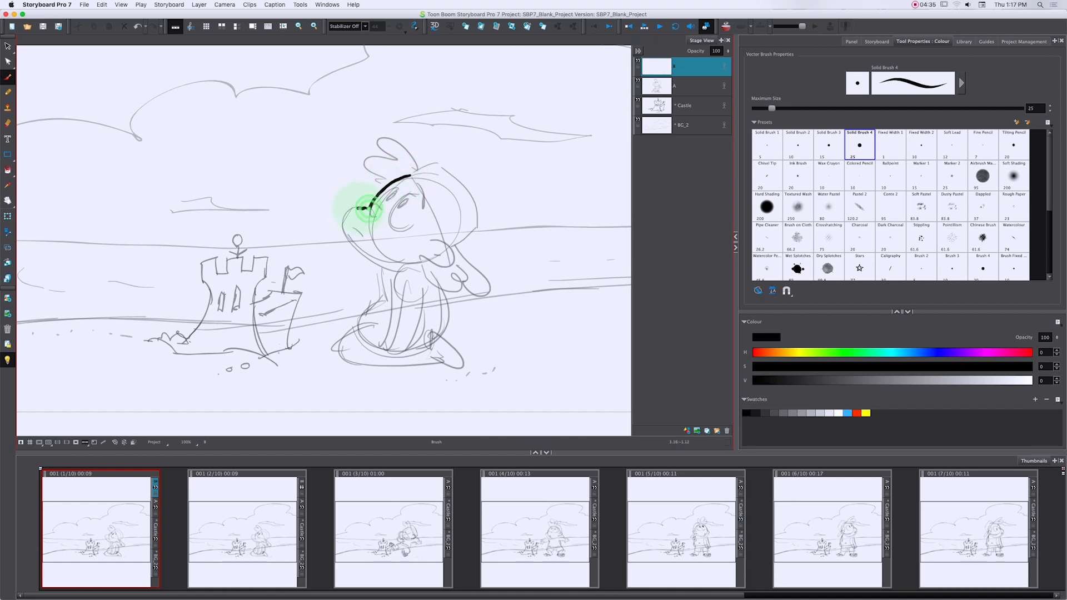
pyautogui.moveTo(385, 204); pyautogui.dragTo(354, 261)
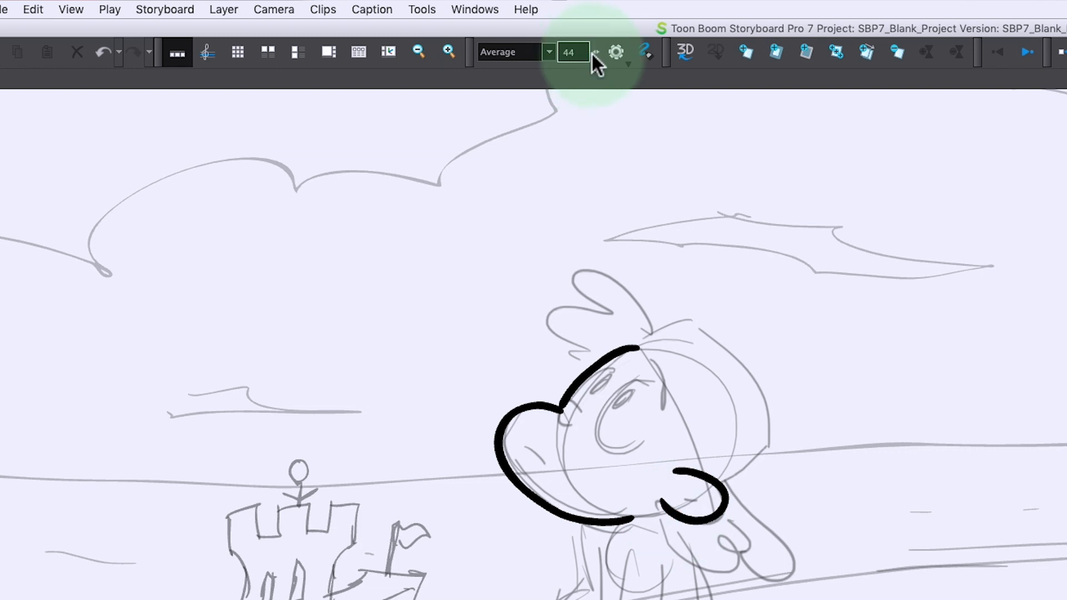
# Lower stabilizer strength from 44 to 21 and ink the back of the head
pyautogui.moveTo(573, 53); pyautogui.dragTo(554, 69)
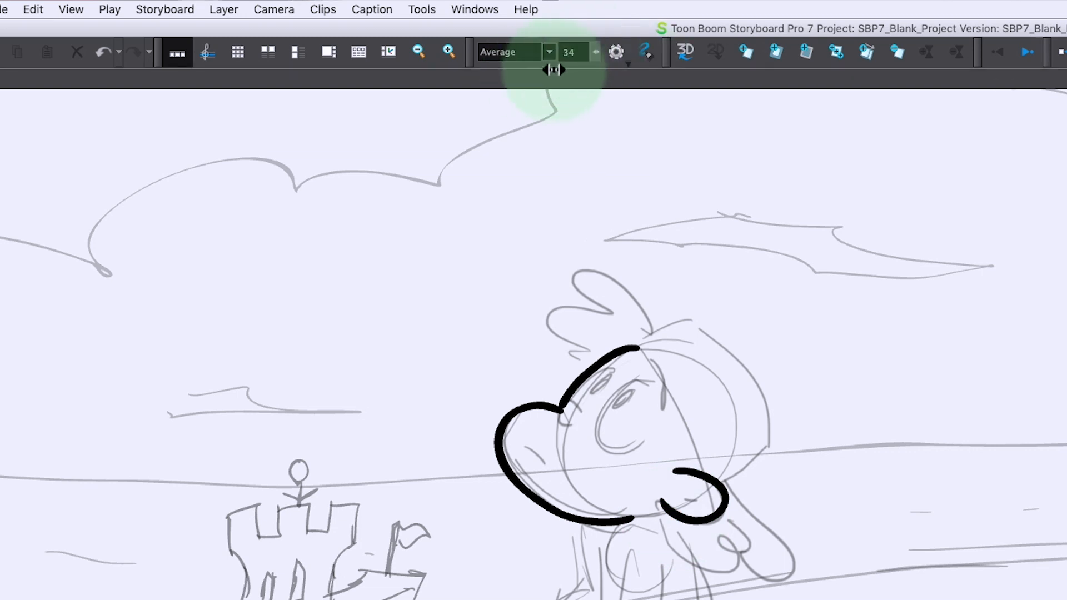
pyautogui.moveTo(555, 69); pyautogui.dragTo(613, 69)
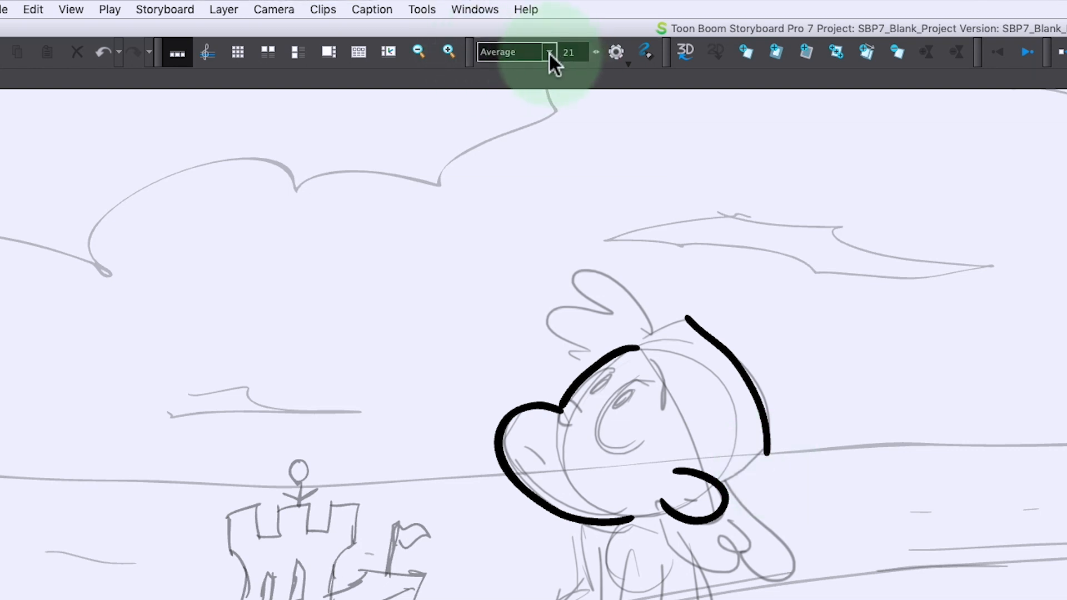
pyautogui.click(515, 51)
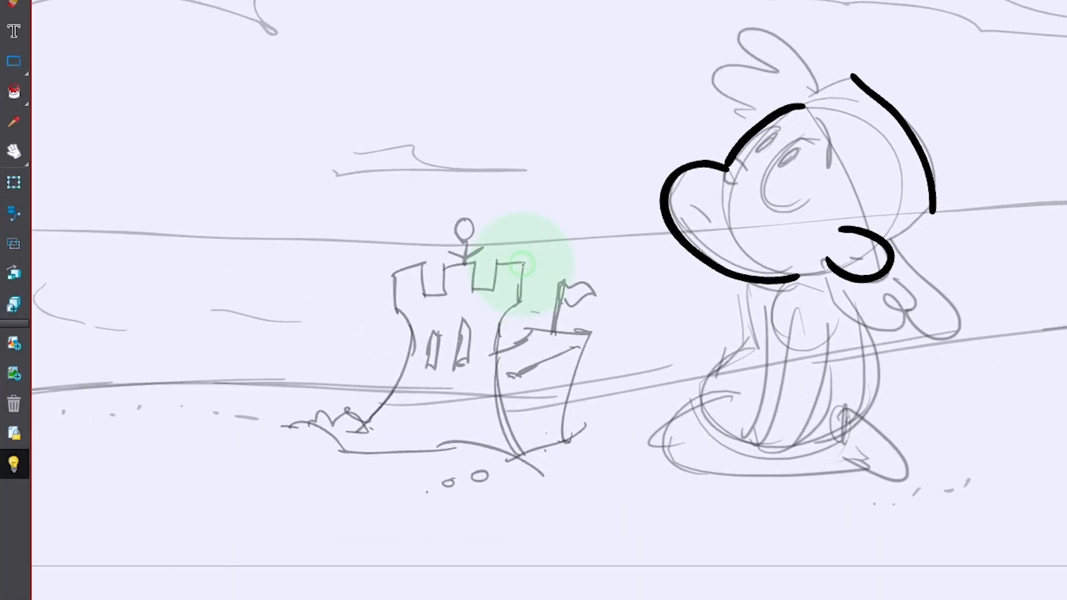
# Trace the sandcastle's tower edges and outline in bold black ink
pyautogui.moveTo(521, 261); pyautogui.dragTo(521, 279)
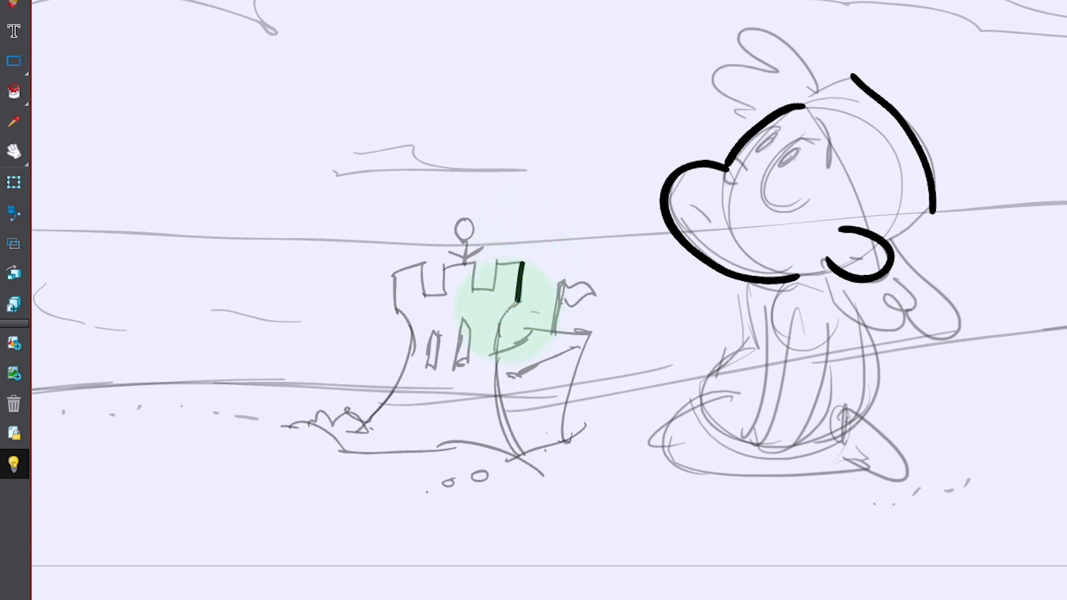
pyautogui.moveTo(521, 266); pyautogui.dragTo(507, 416)
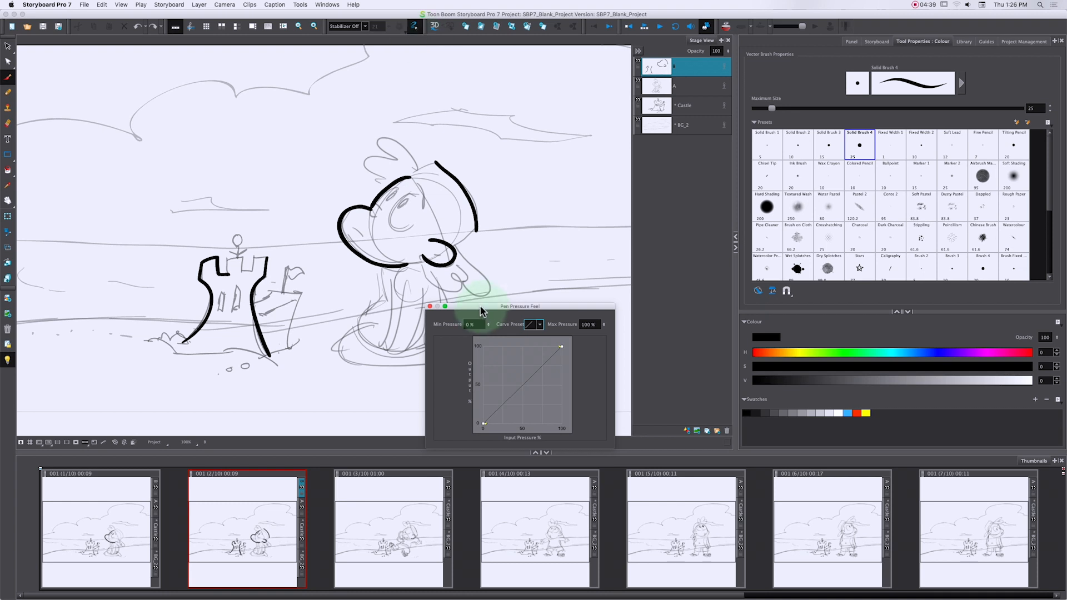
# Drag the Pen Pressure Feel curve handle so light pressure draws thinner lines
pyautogui.moveTo(519, 306); pyautogui.dragTo(587, 231)
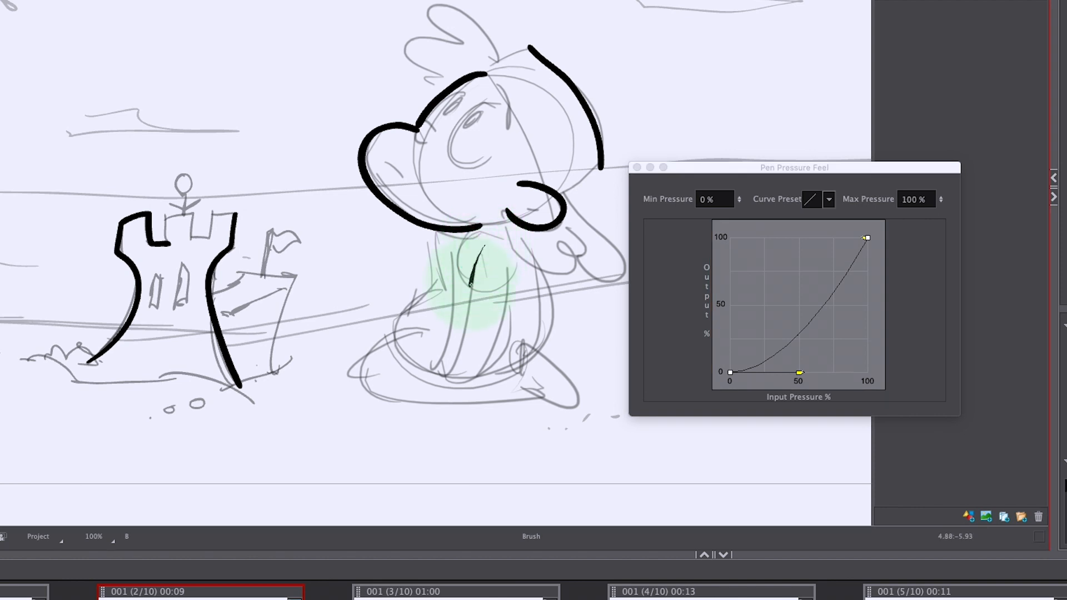
# Reshape the pressure curve into an S-curve and set Min Pressure to 25%
pyautogui.moveTo(477, 252); pyautogui.dragTo(460, 358)
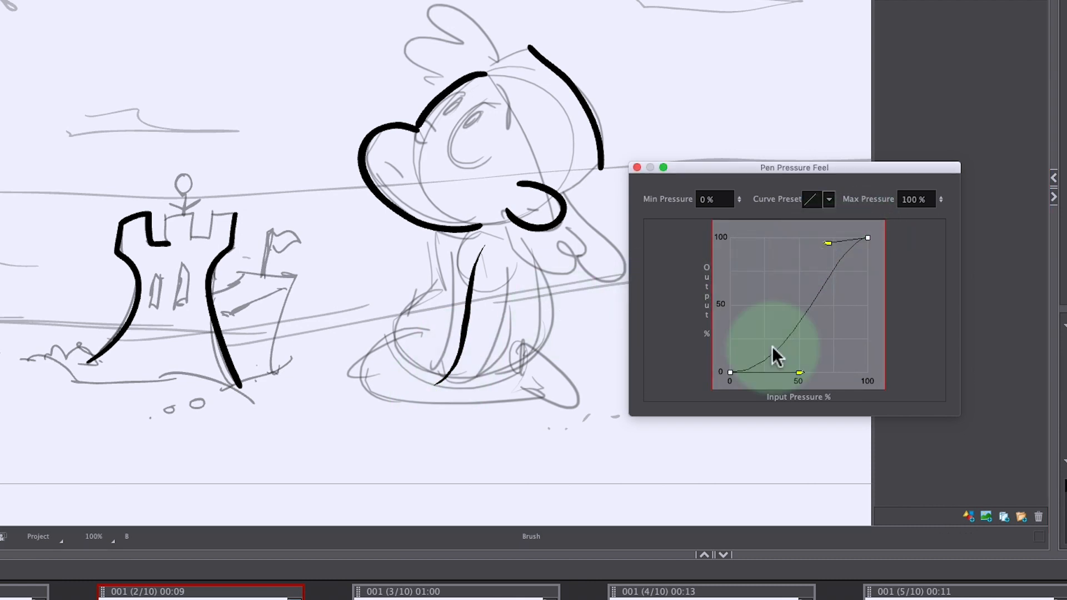
pyautogui.moveTo(823, 283)
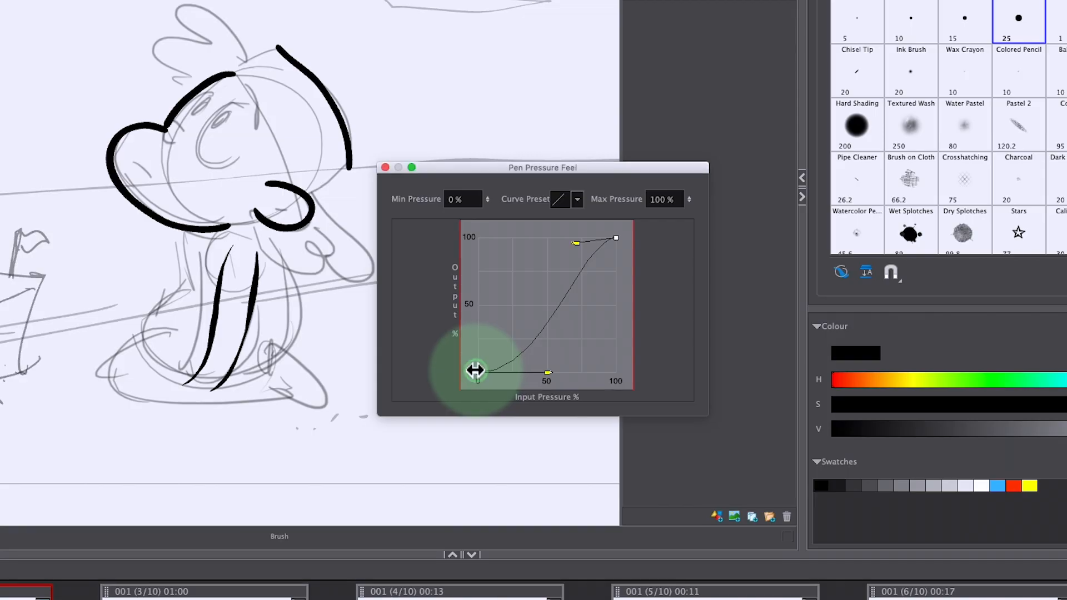
pyautogui.moveTo(476, 371); pyautogui.dragTo(511, 372)
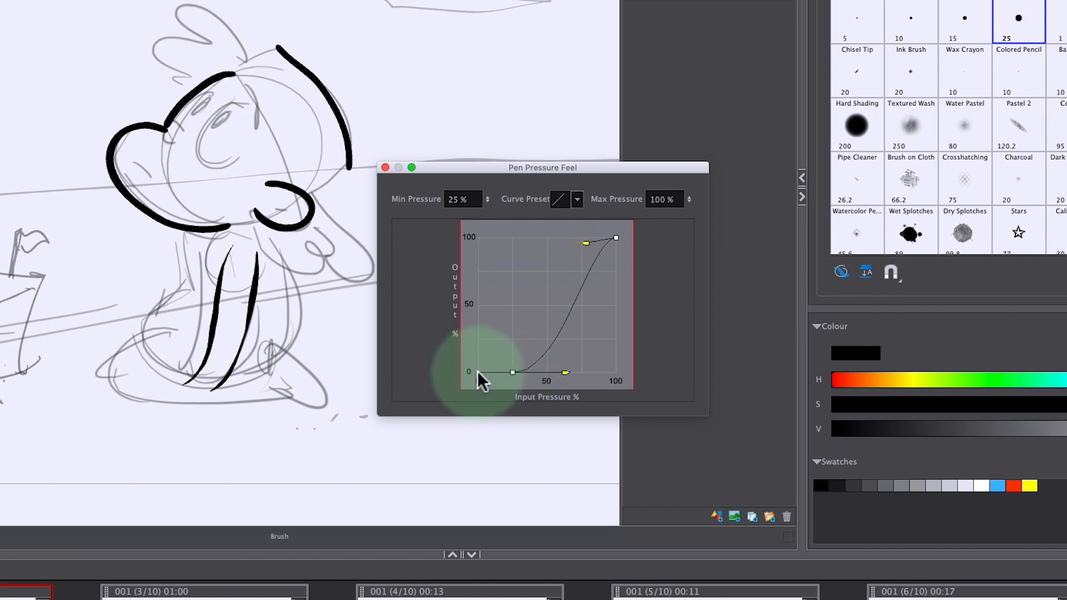